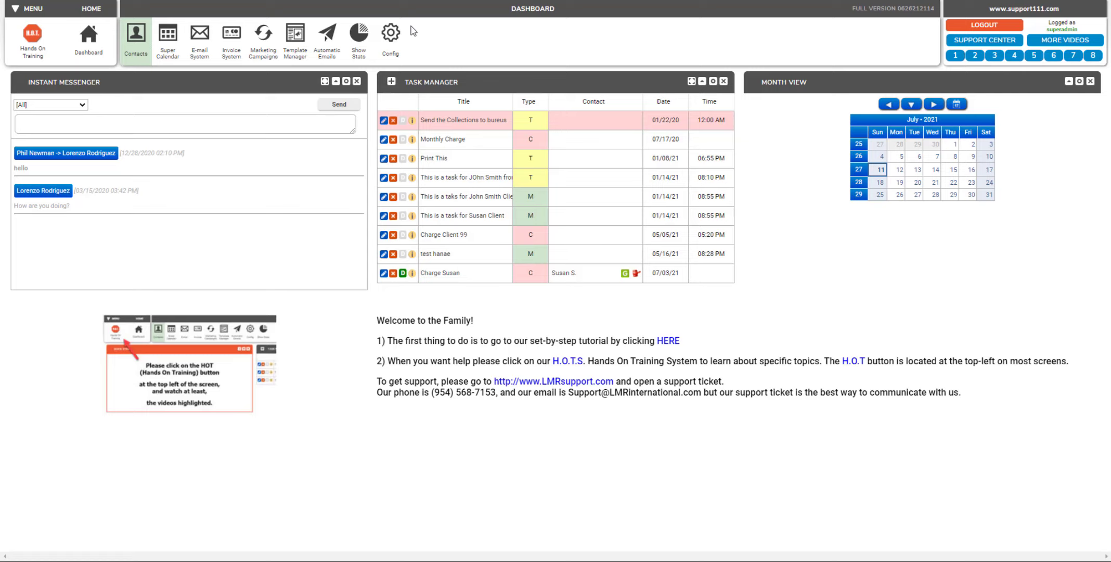
mouse_move(636, 274)
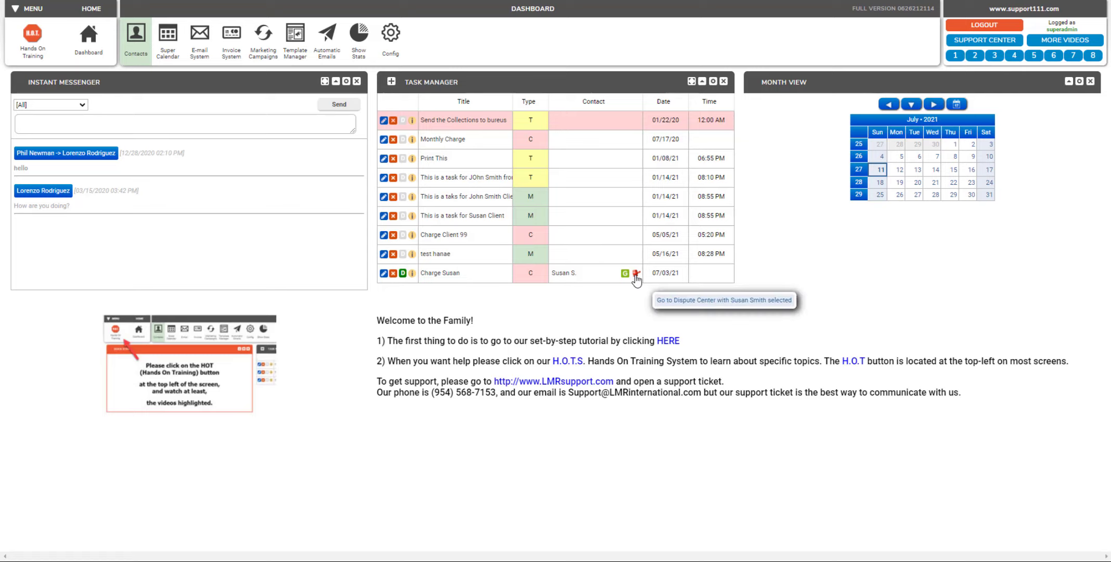
click(635, 274)
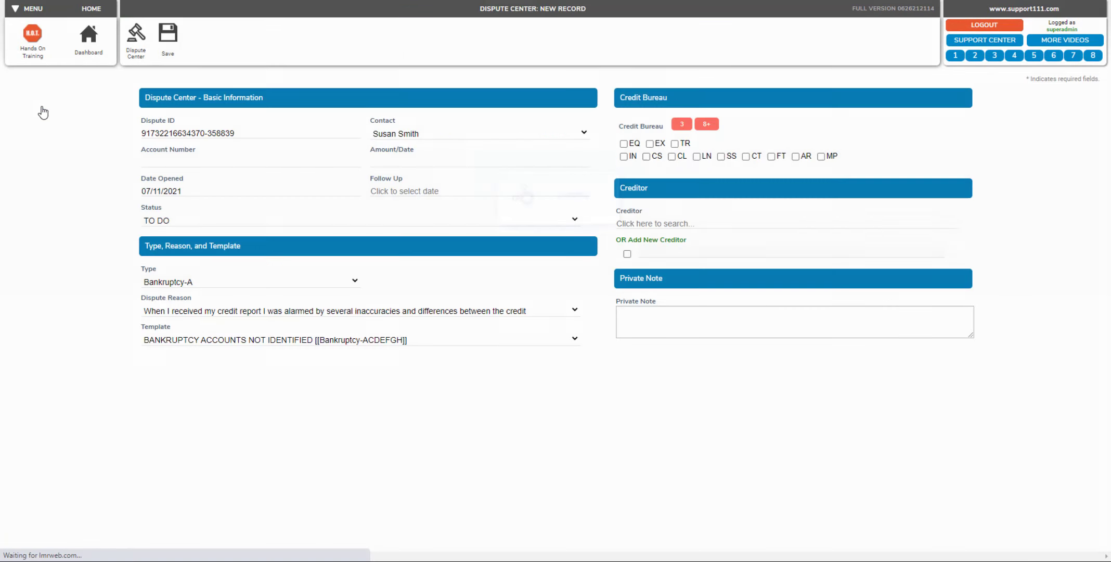
Save a Freeze-type dispute with the Freeze Letter template for all eight secondary bureaus
click(354, 282)
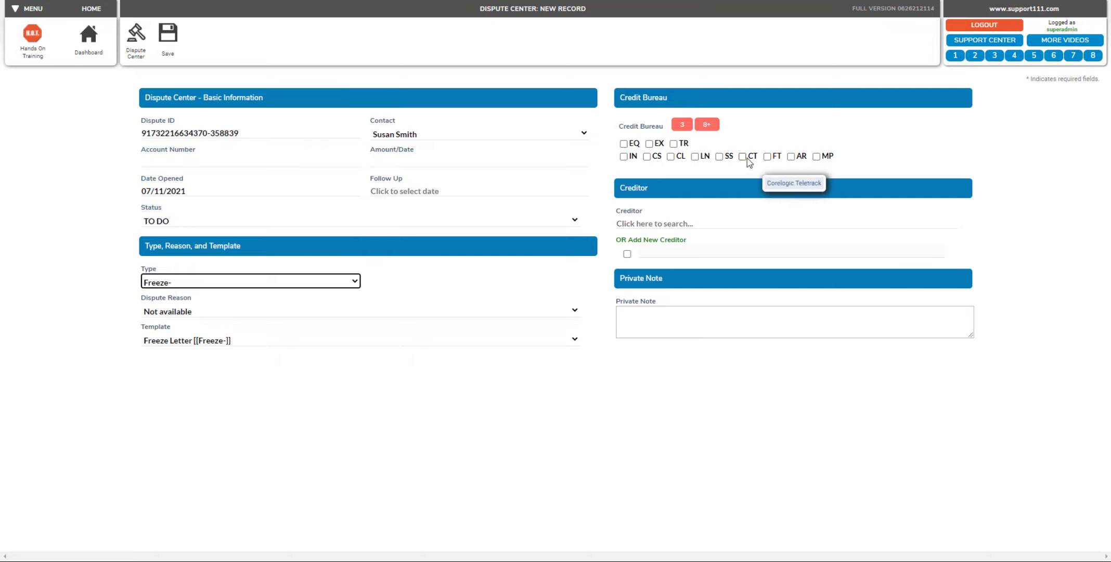
mouse_move(824, 157)
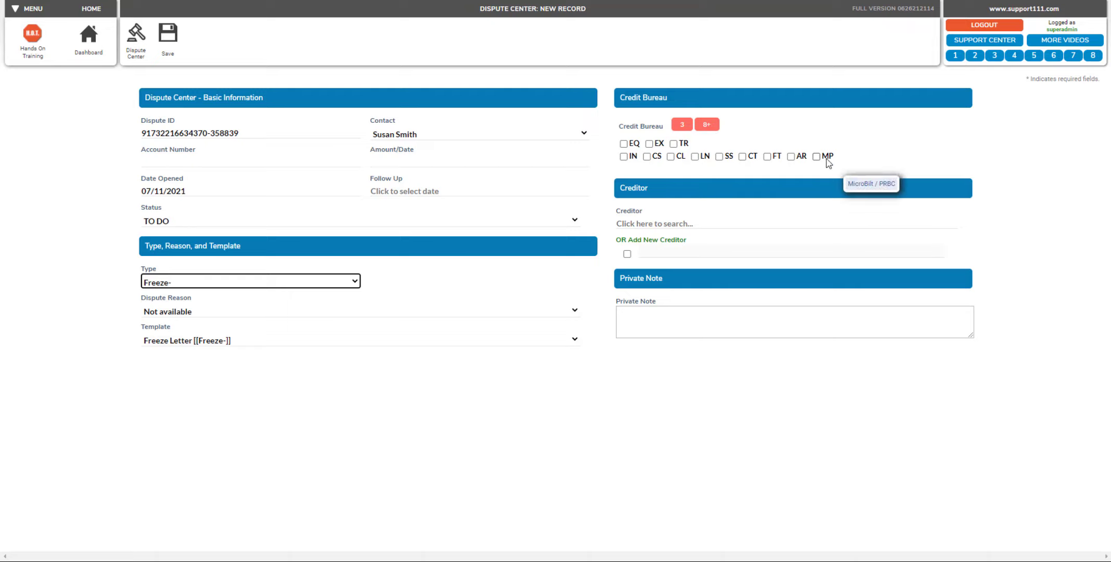
mouse_move(768, 157)
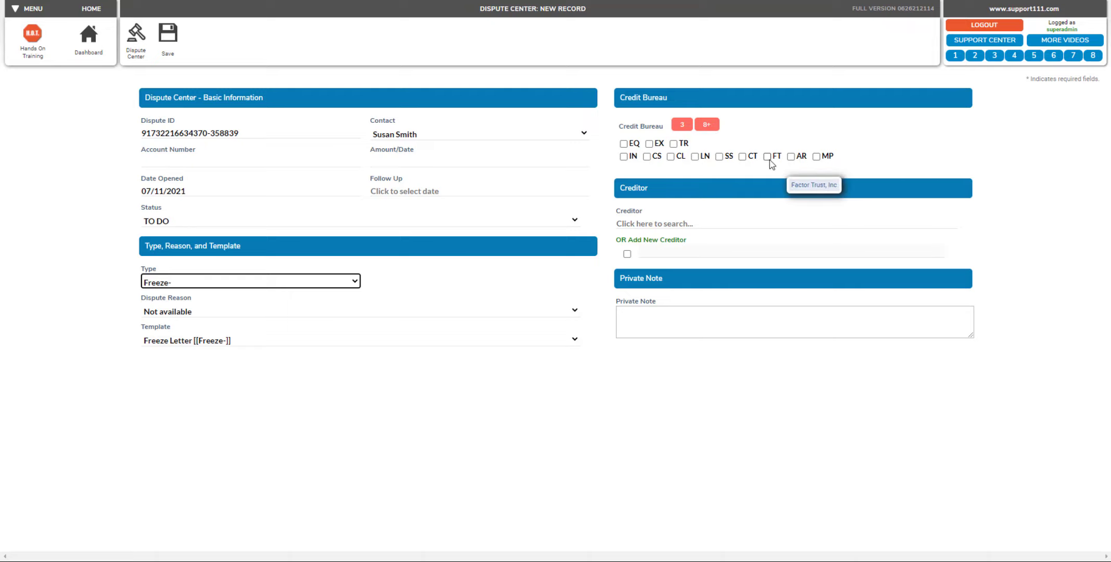
click(682, 124)
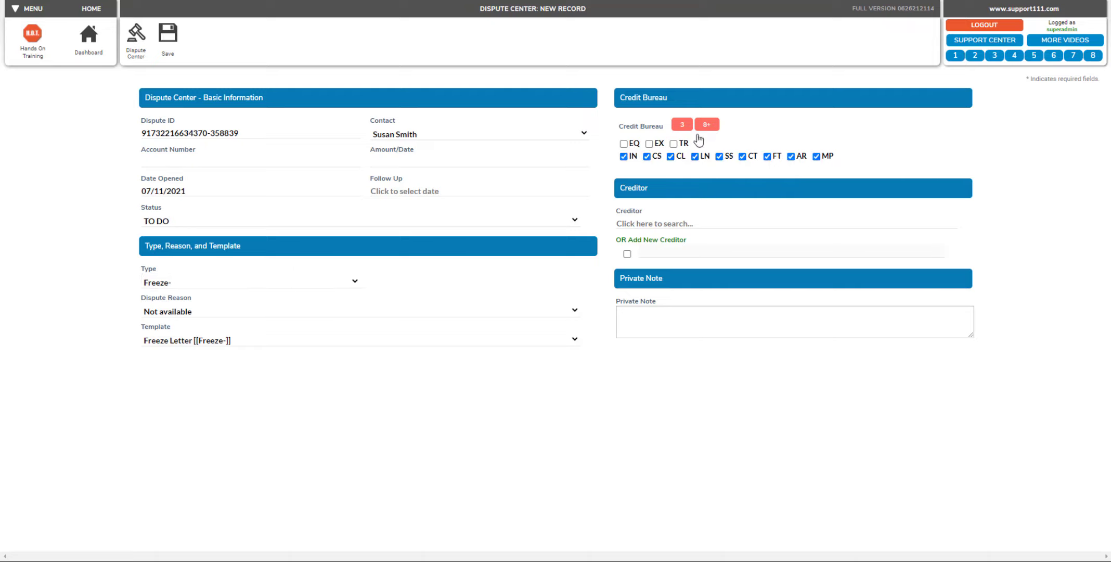
click(168, 34)
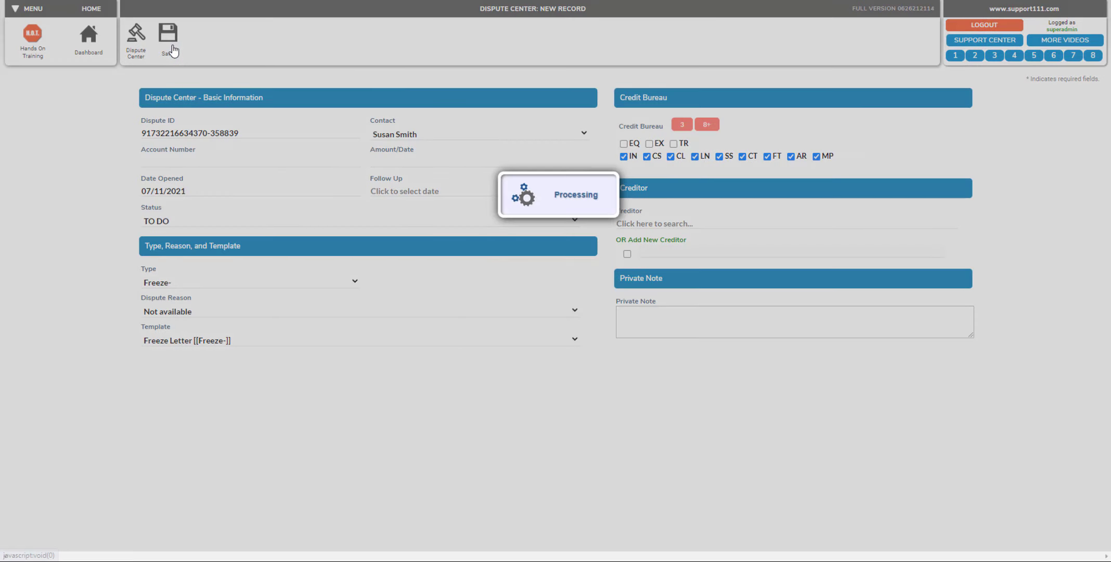
Review the new Freeze Letter dispute rows for each secondary bureau in the list
click(169, 37)
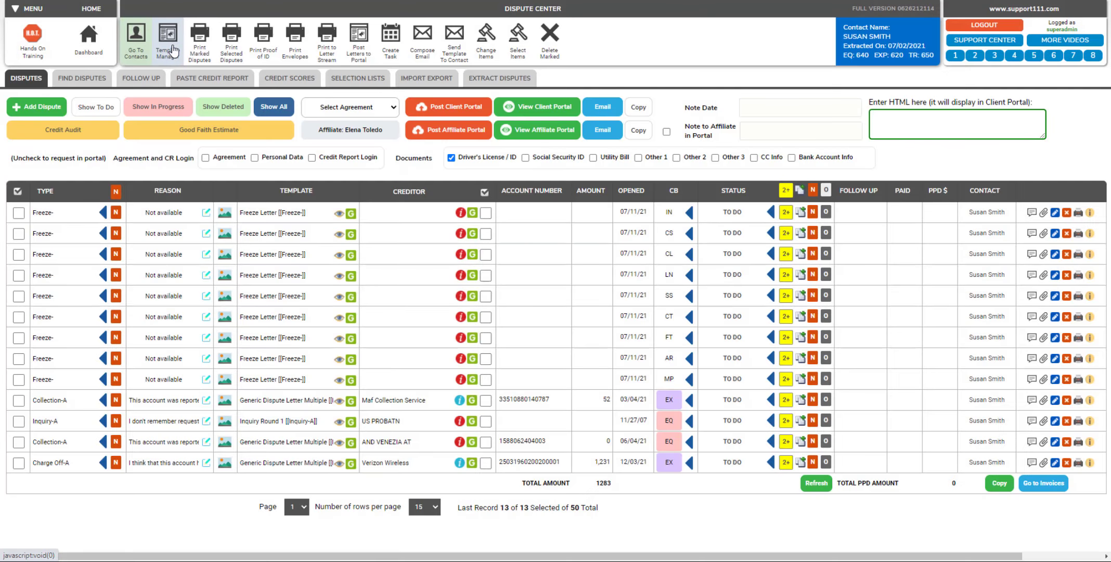
mouse_move(269, 234)
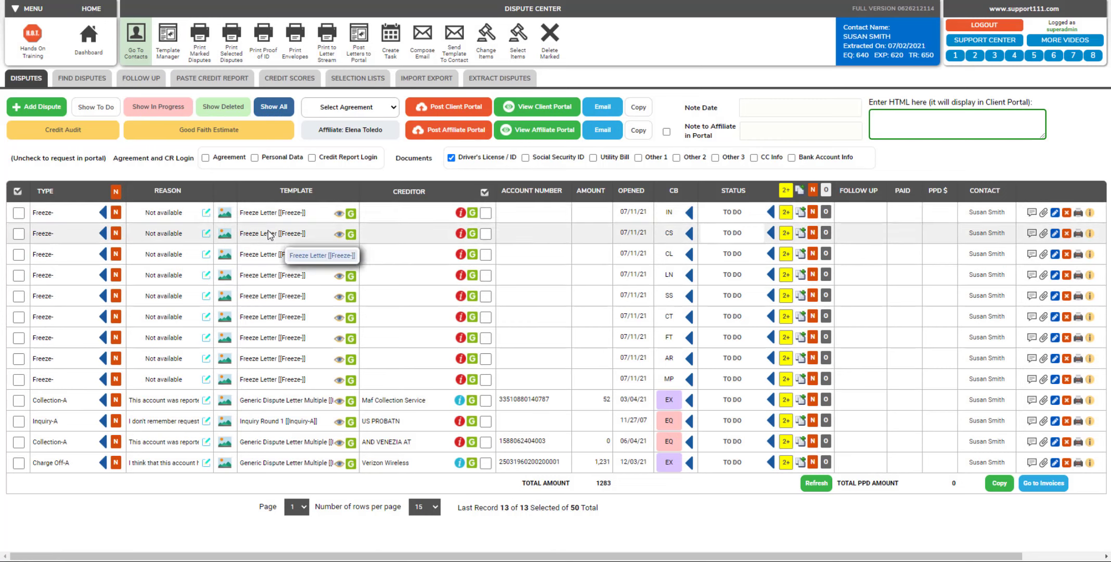
mouse_move(756, 216)
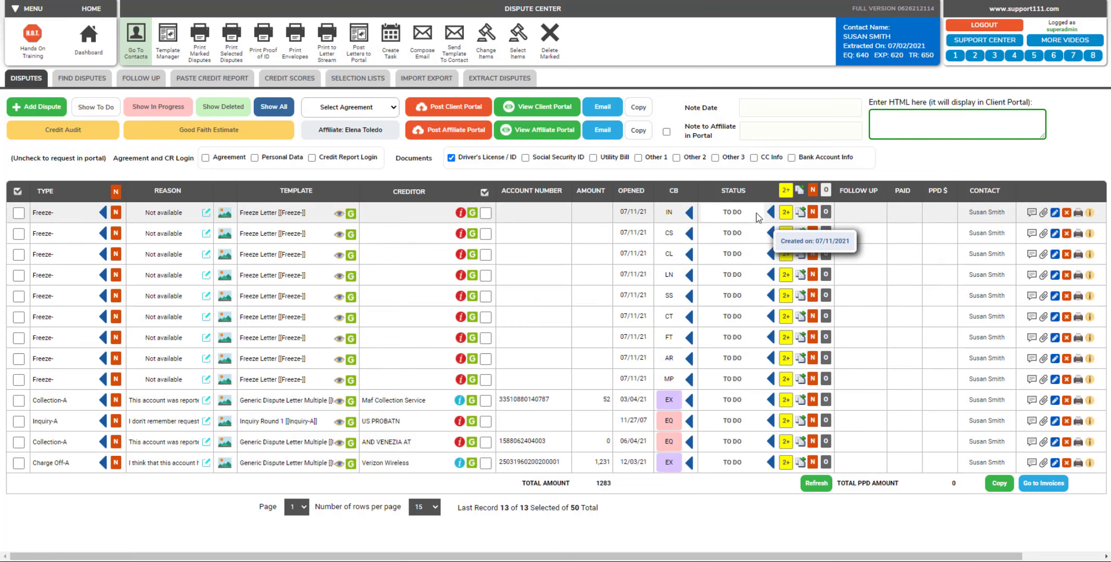
mouse_move(415, 149)
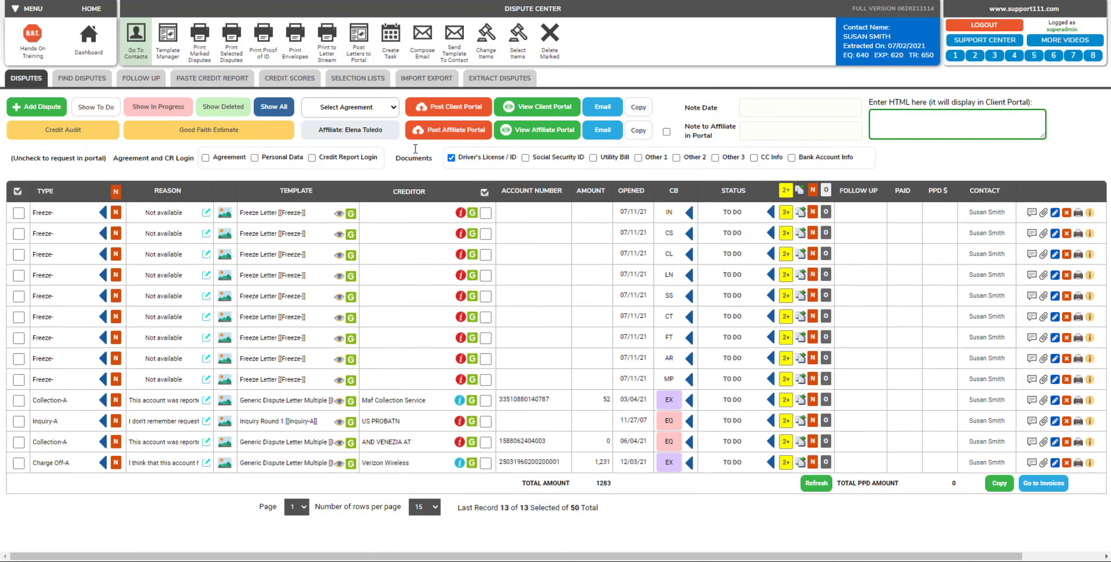